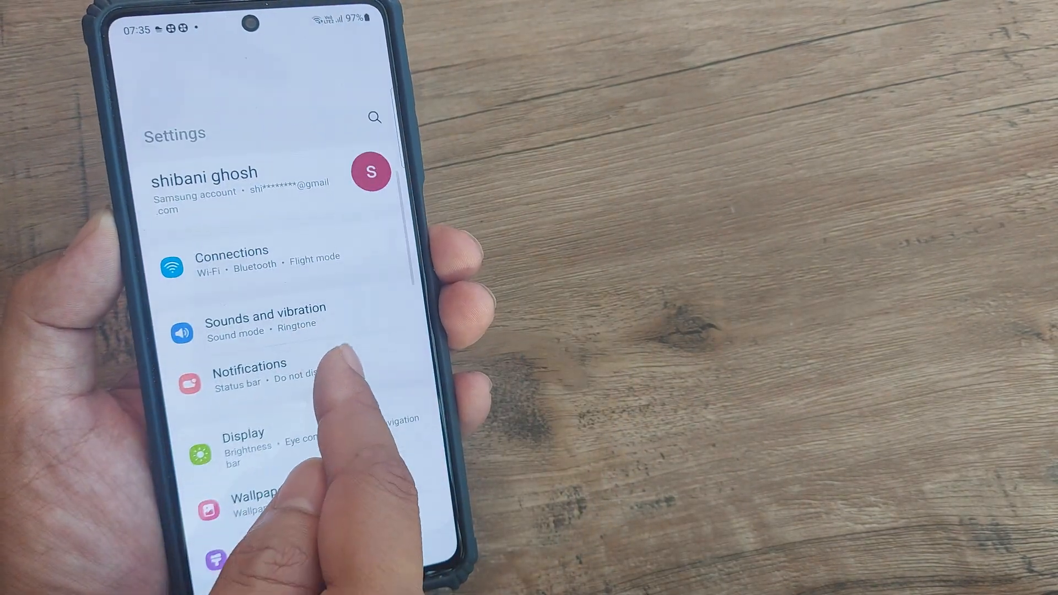
# - Go to Connections > Mobile networks, where network mode shows LTE only
pyautogui.click(233, 264)
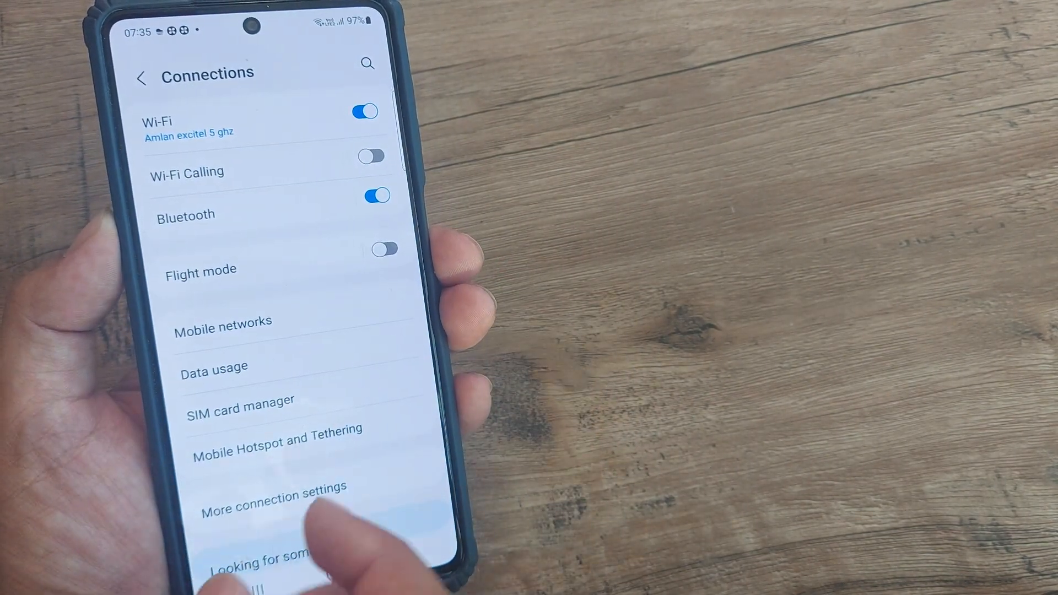
pyautogui.click(223, 321)
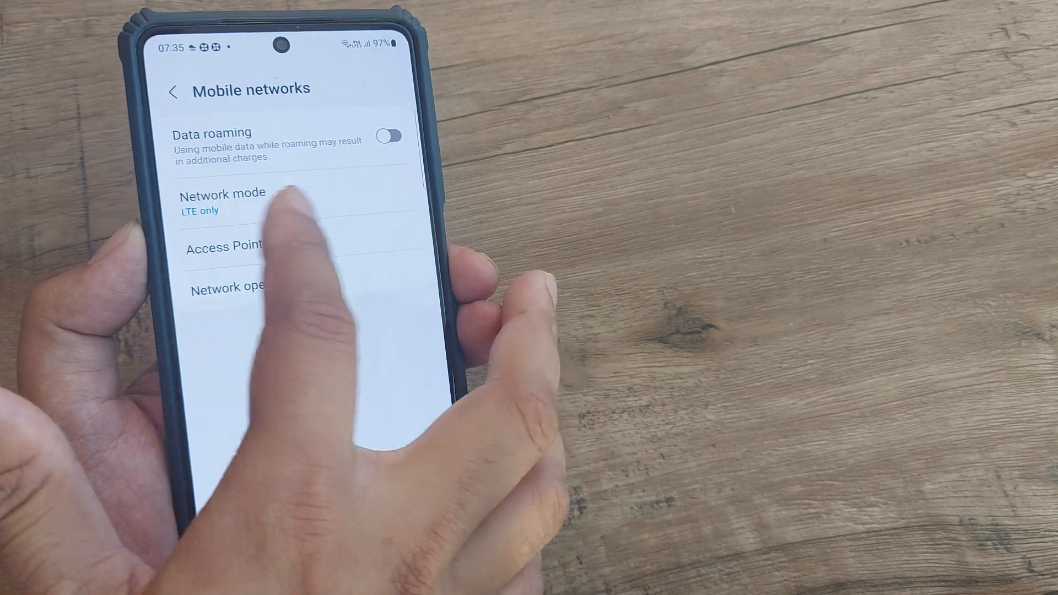
# - Open the Network mode options list, with LTE only still selected
pyautogui.click(223, 201)
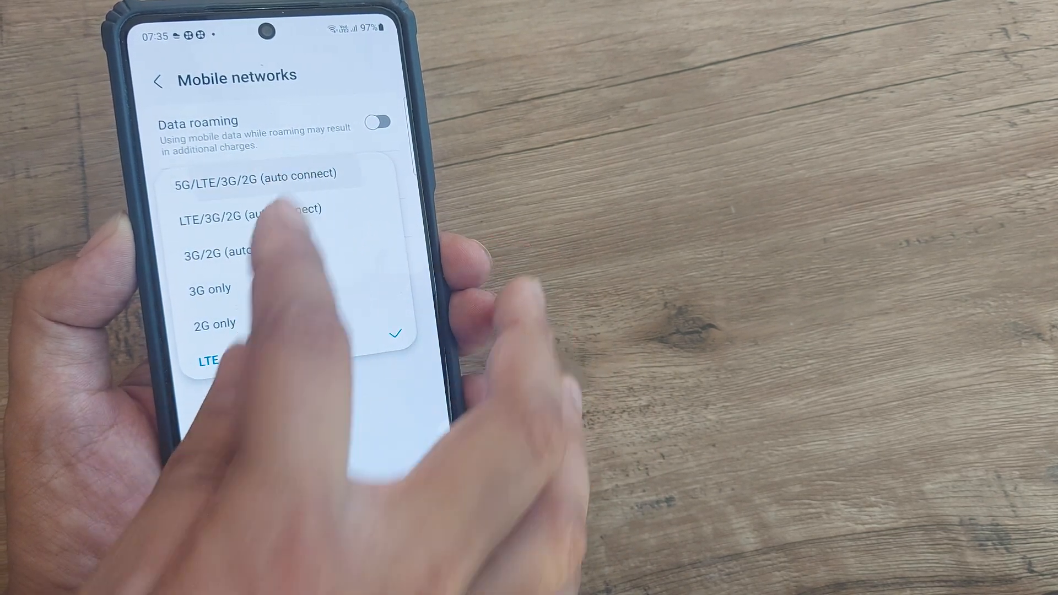
# - Select 5G/LTE/3G/2G (auto connect), verify it in Mobile networks, then go Home
pyautogui.click(259, 175)
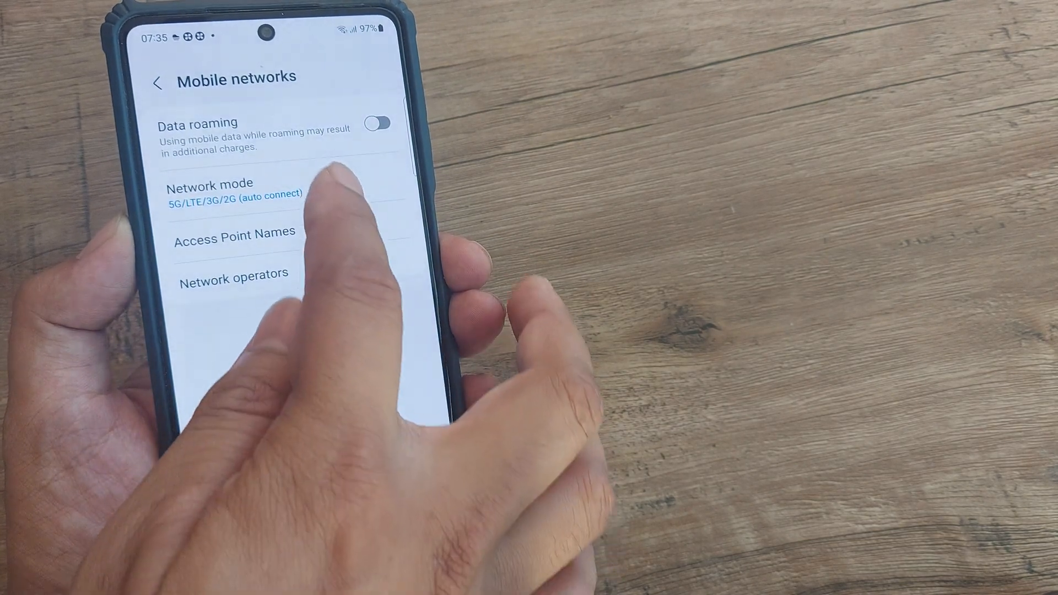
pyautogui.click(235, 192)
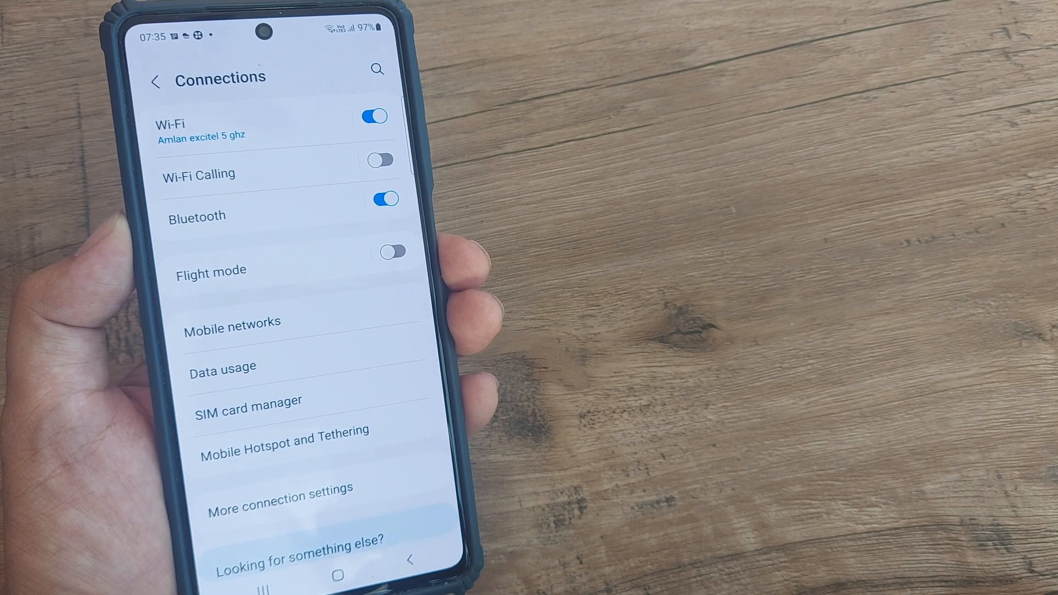
pyautogui.click(232, 322)
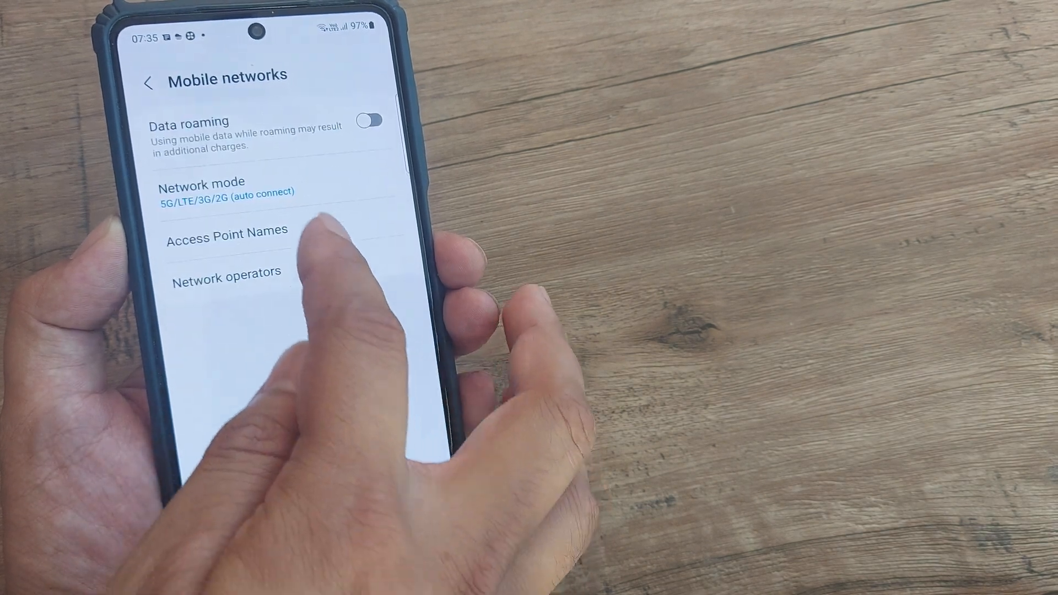
pyautogui.click(201, 187)
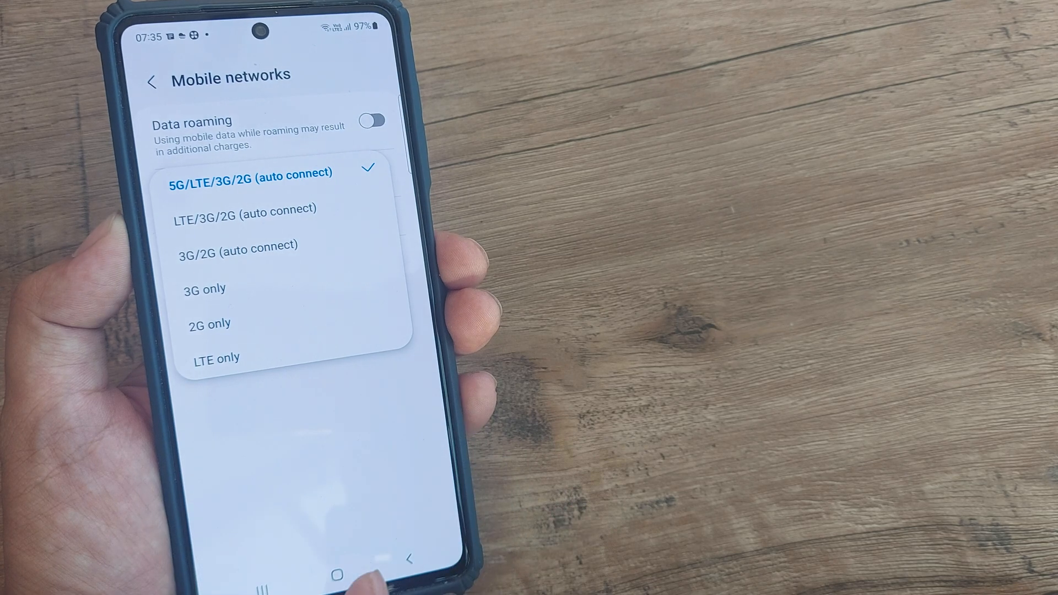
pyautogui.click(335, 572)
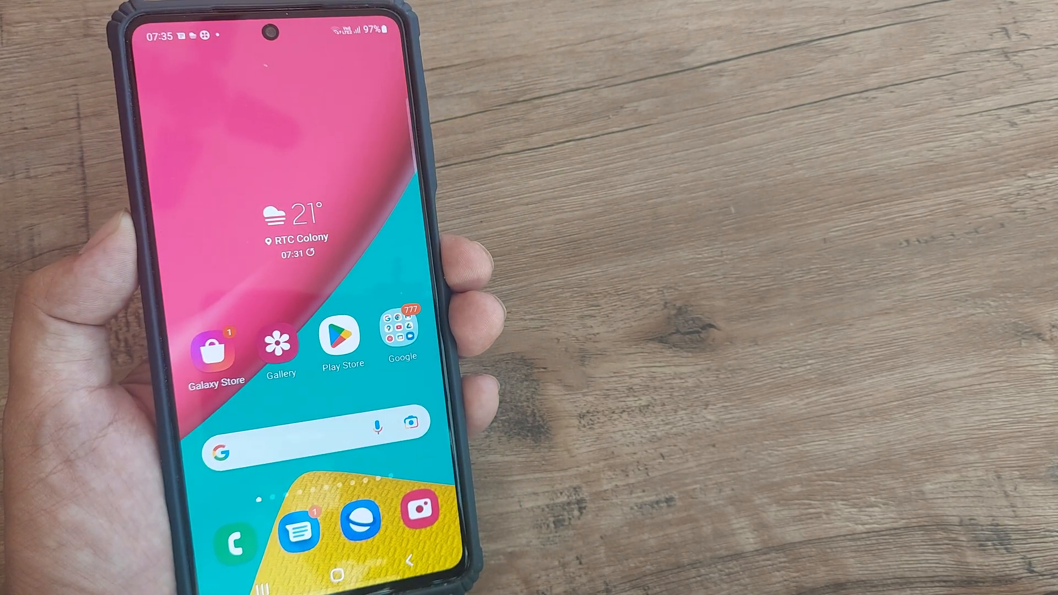